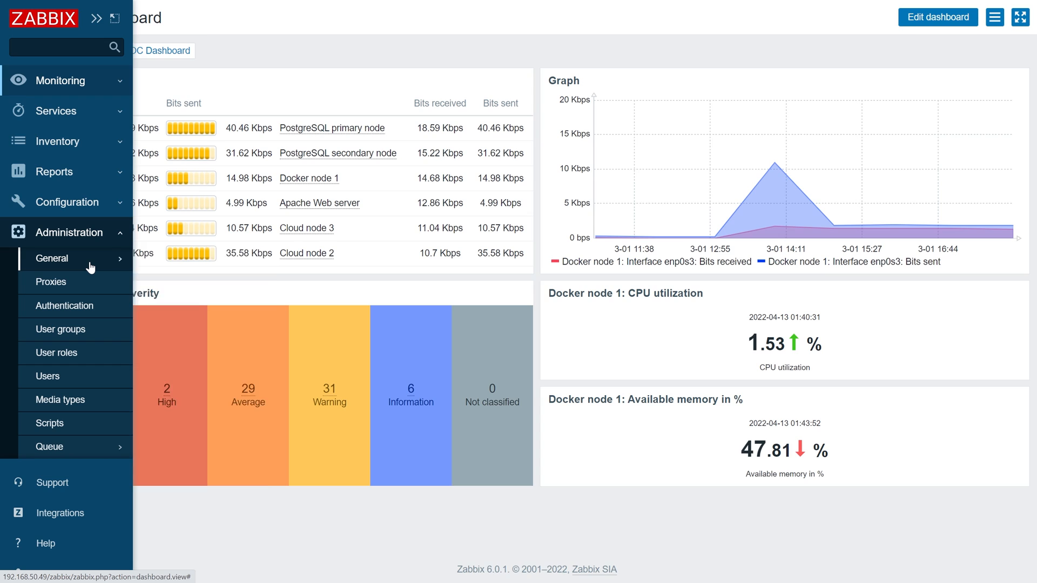
Step: Open the Administration > General audit log settings and select the 365d storage period for editing
{"action": "left_click", "coordinate": [52, 258]}
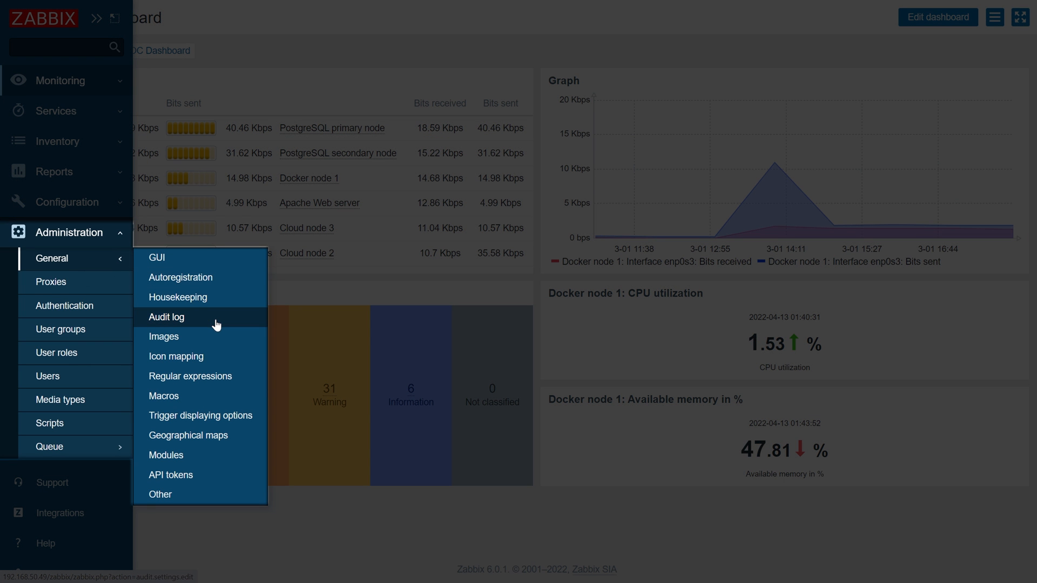
{"action": "left_click", "coordinate": [167, 317]}
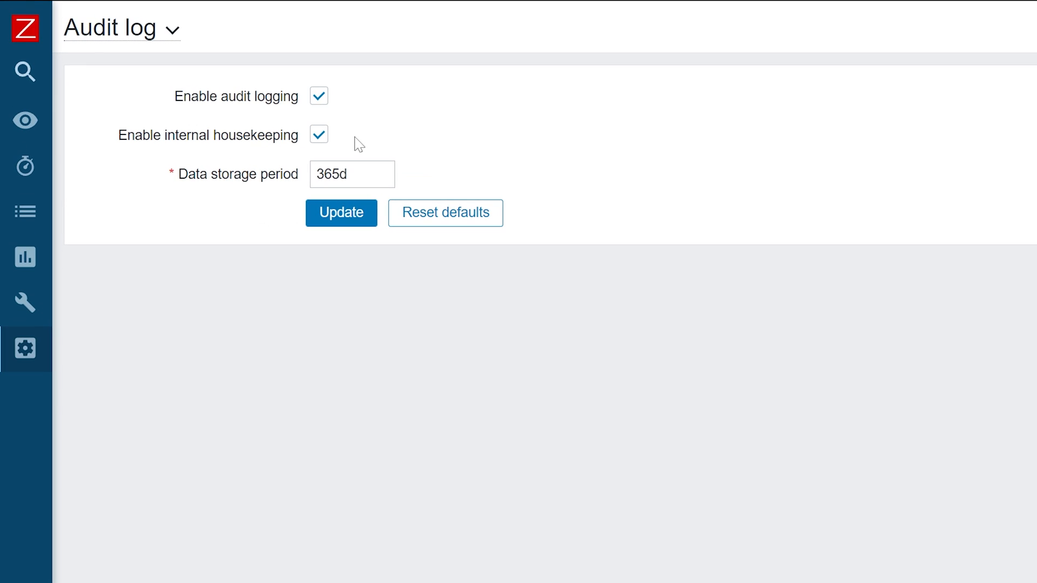
{"action": "mouse_move", "coordinate": [324, 110]}
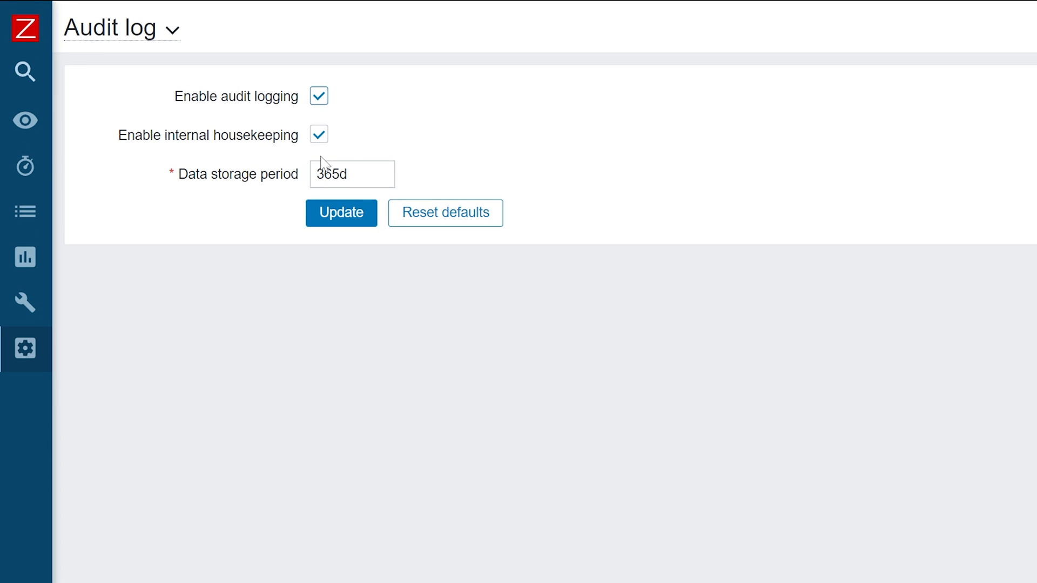
{"action": "double_click", "coordinate": [337, 174]}
{"action": "type", "text": "180d"}
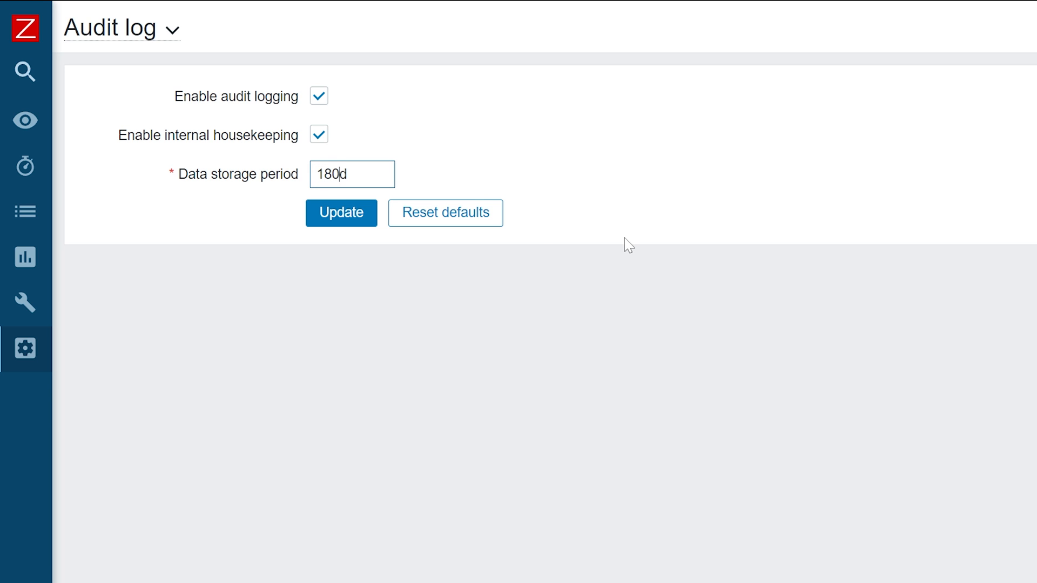
{"action": "mouse_move", "coordinate": [384, 271]}
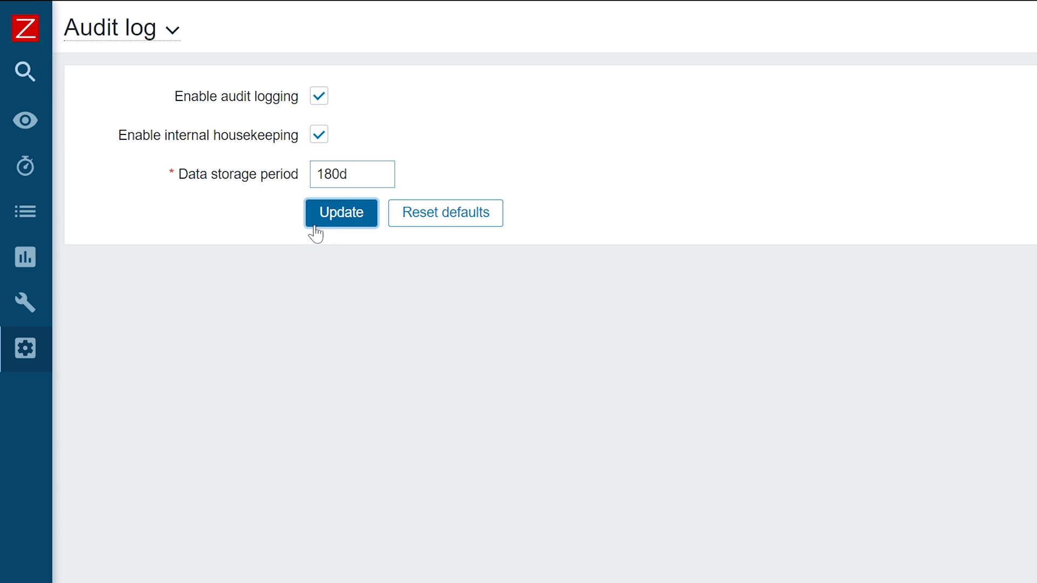
Step: Submit the 180d storage period, then sign in as Admin after the rejected first attempt
{"action": "left_click", "coordinate": [341, 213]}
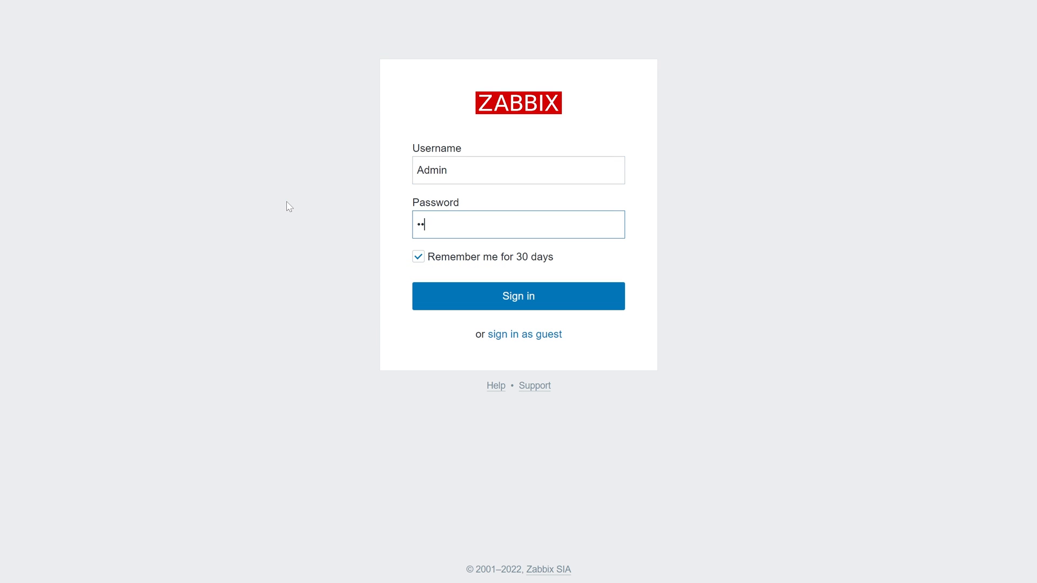
{"action": "left_click", "coordinate": [518, 295]}
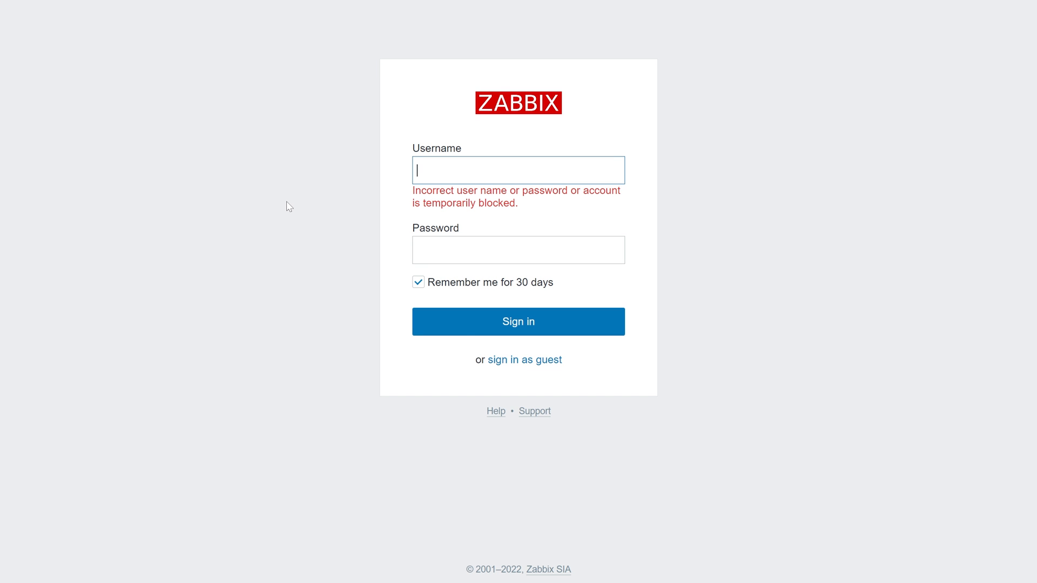
{"action": "type", "text": "Admin"}
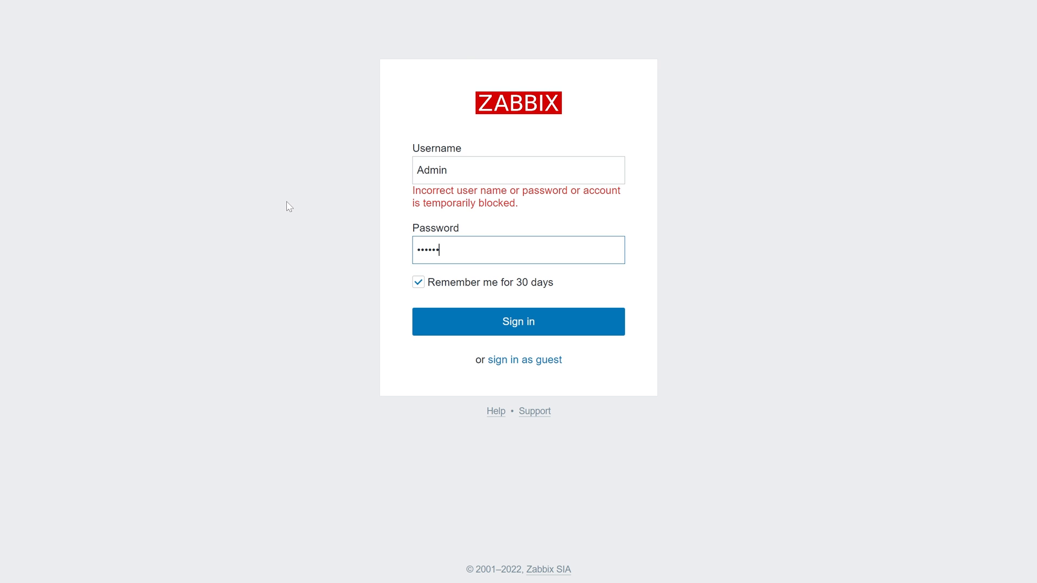
{"action": "left_click", "coordinate": [518, 321]}
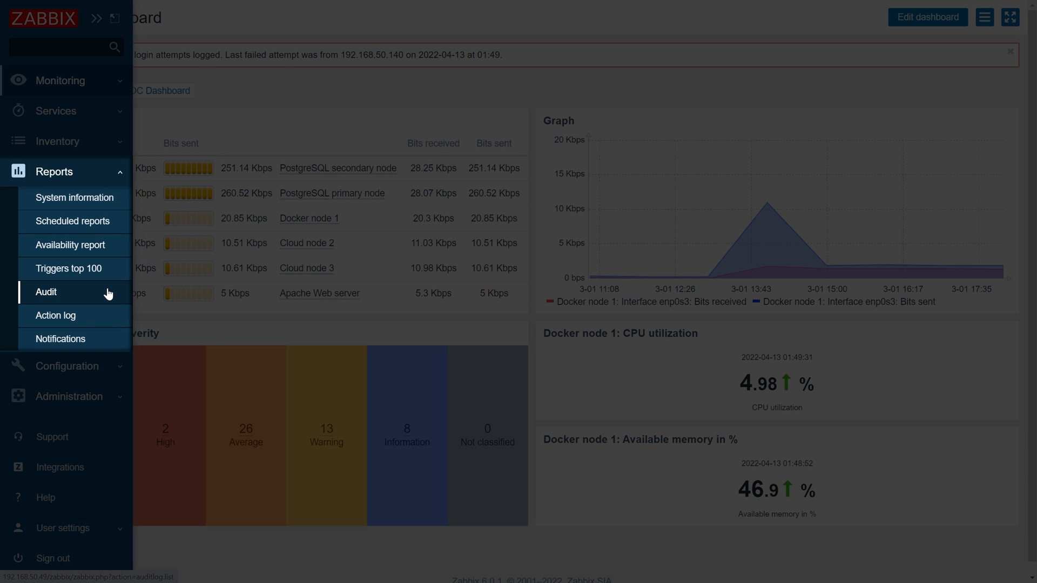
Step: Open Reports > Audit to review the login, failed login and user update entries
{"action": "left_click", "coordinate": [47, 292]}
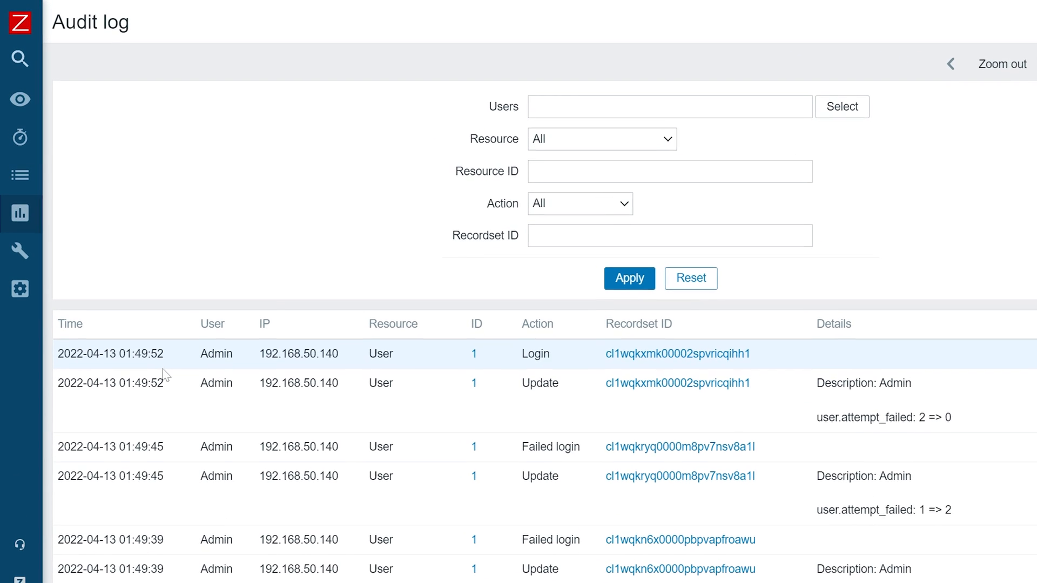
{"action": "mouse_move", "coordinate": [376, 398]}
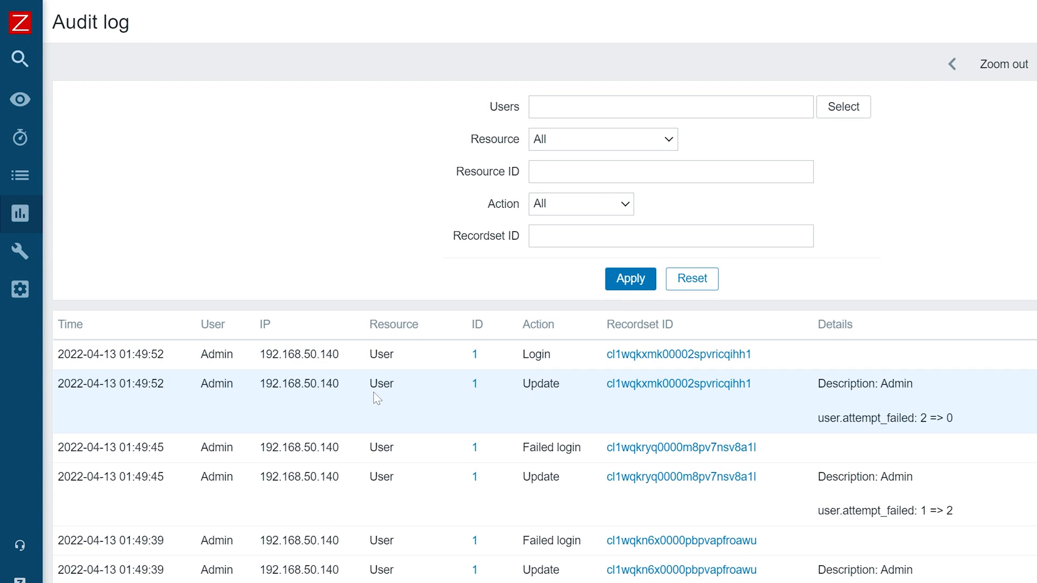
{"action": "mouse_move", "coordinate": [412, 424]}
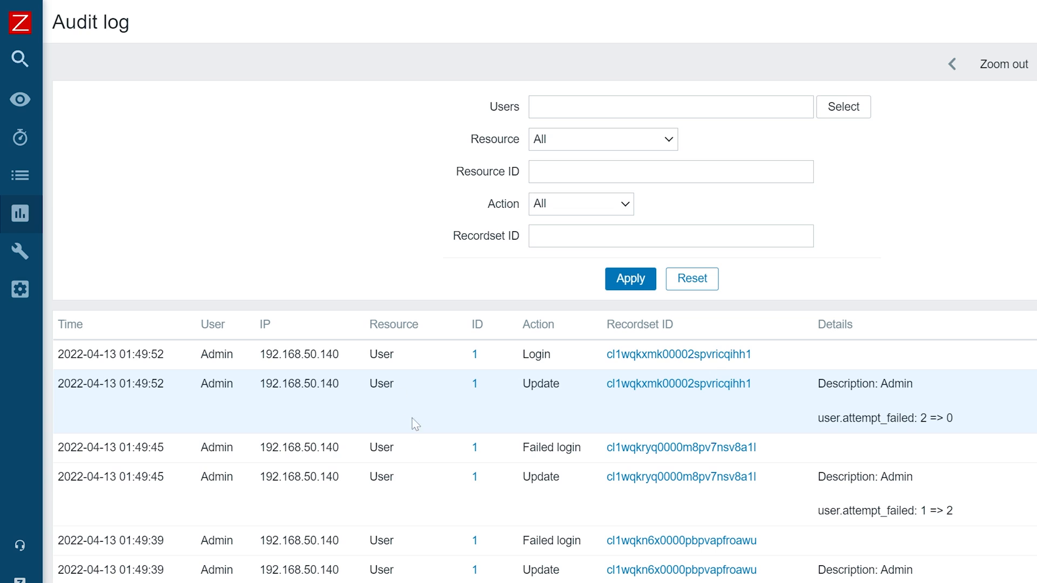
{"action": "mouse_move", "coordinate": [425, 488]}
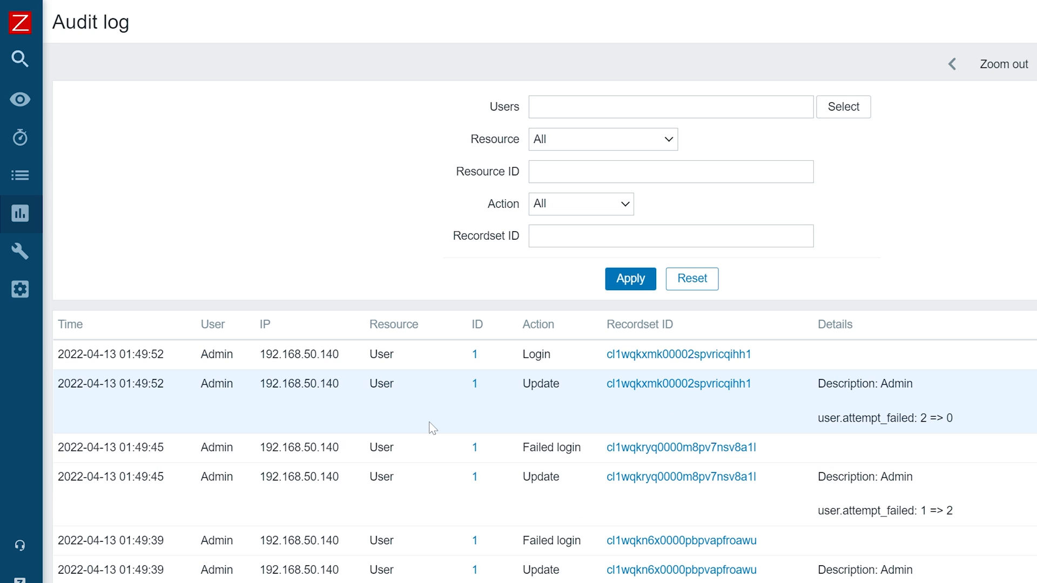
{"action": "mouse_move", "coordinate": [443, 368]}
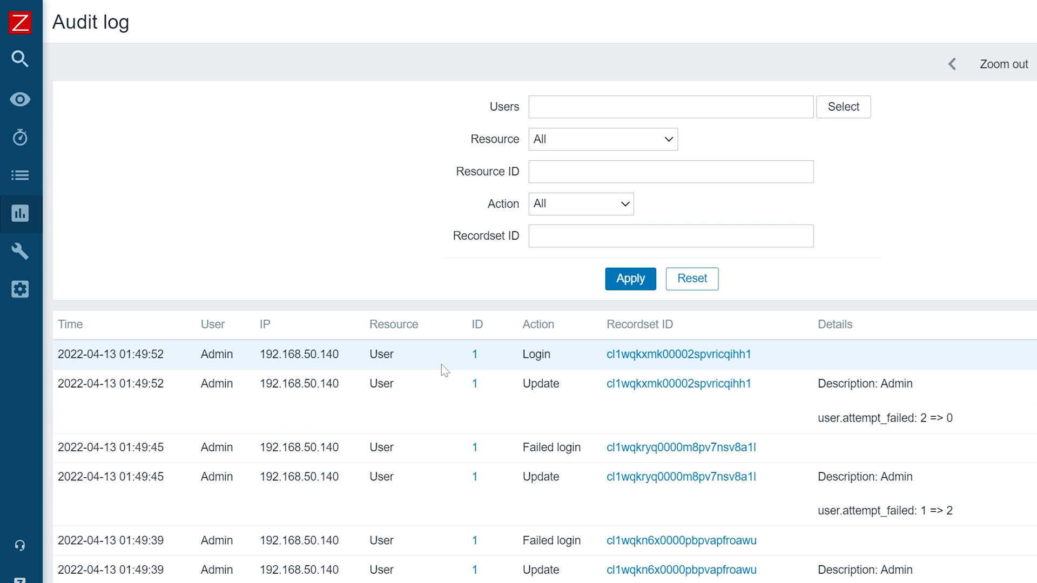
{"action": "mouse_move", "coordinate": [466, 295]}
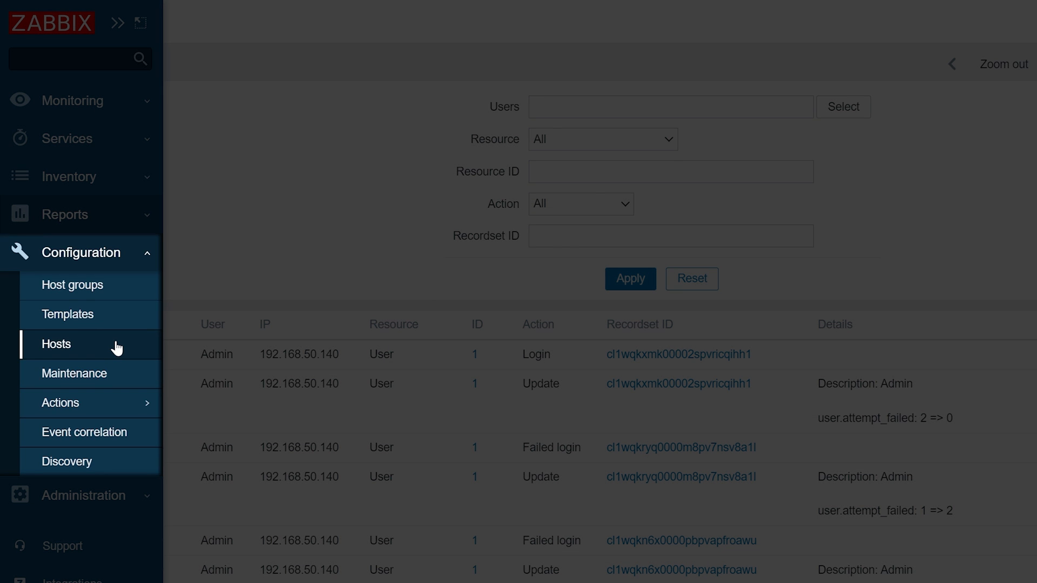
Step: Import hosts from the file zbx_export_hosts.yaml on the Hosts page
{"action": "left_click", "coordinate": [55, 344]}
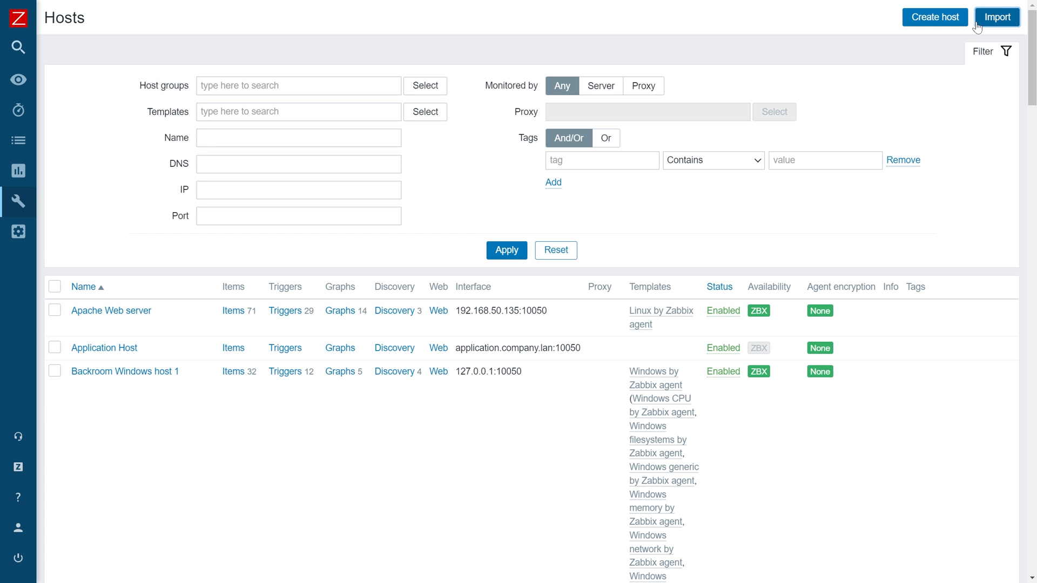
{"action": "left_click", "coordinate": [997, 16]}
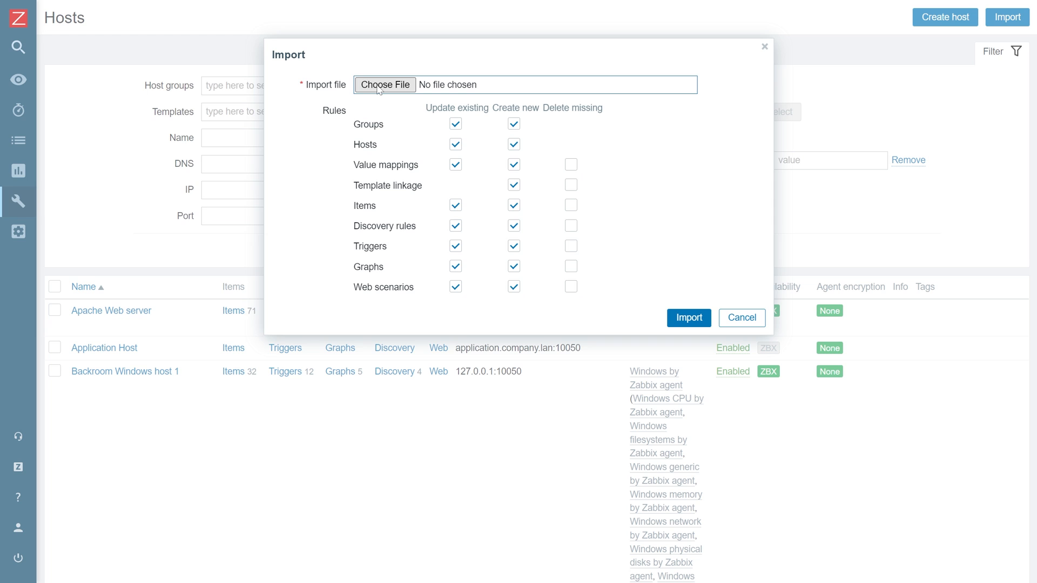
{"action": "left_click", "coordinate": [386, 85]}
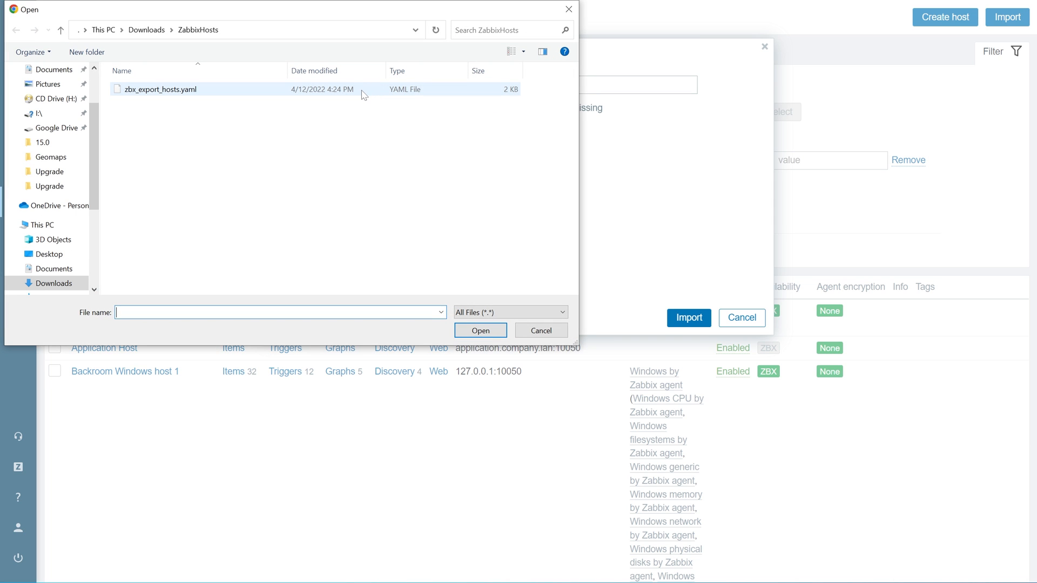
{"action": "left_click", "coordinate": [159, 89]}
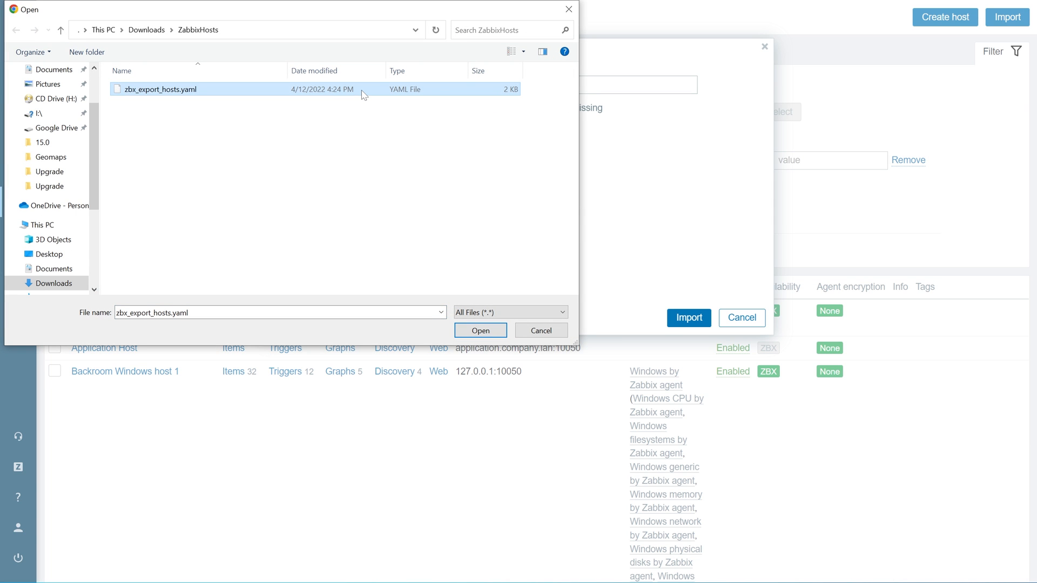
{"action": "left_click", "coordinate": [480, 330]}
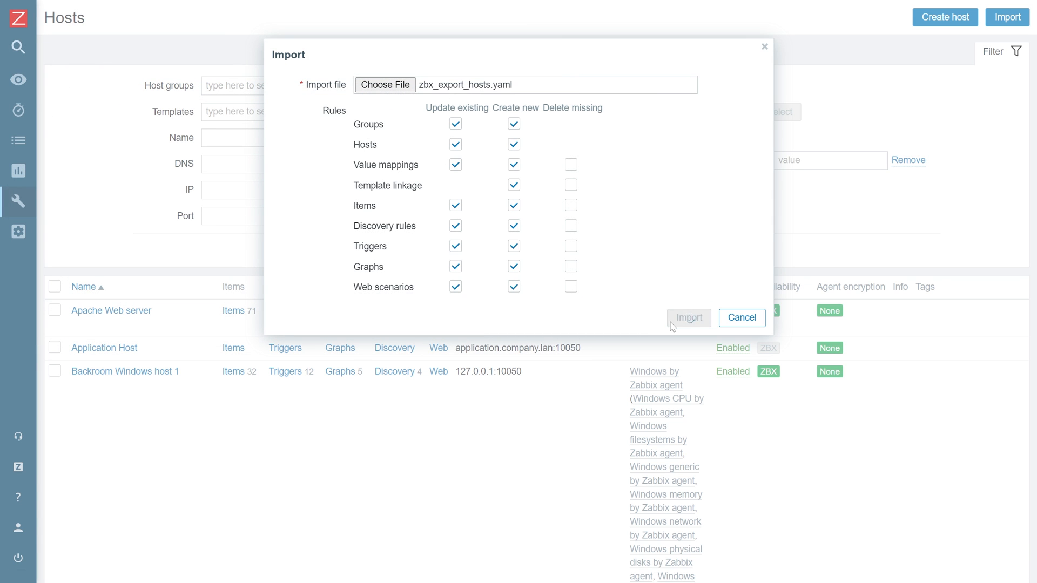
{"action": "left_click", "coordinate": [689, 318]}
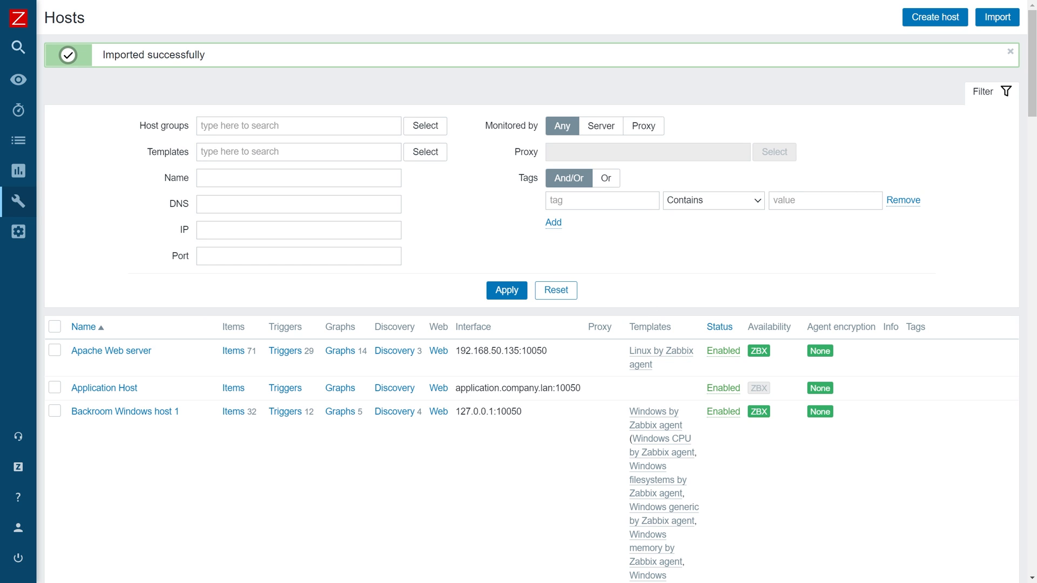
Step: Filter the host list by name 'Linux' to show Linux Host 1 through 4
{"action": "left_click", "coordinate": [298, 177]}
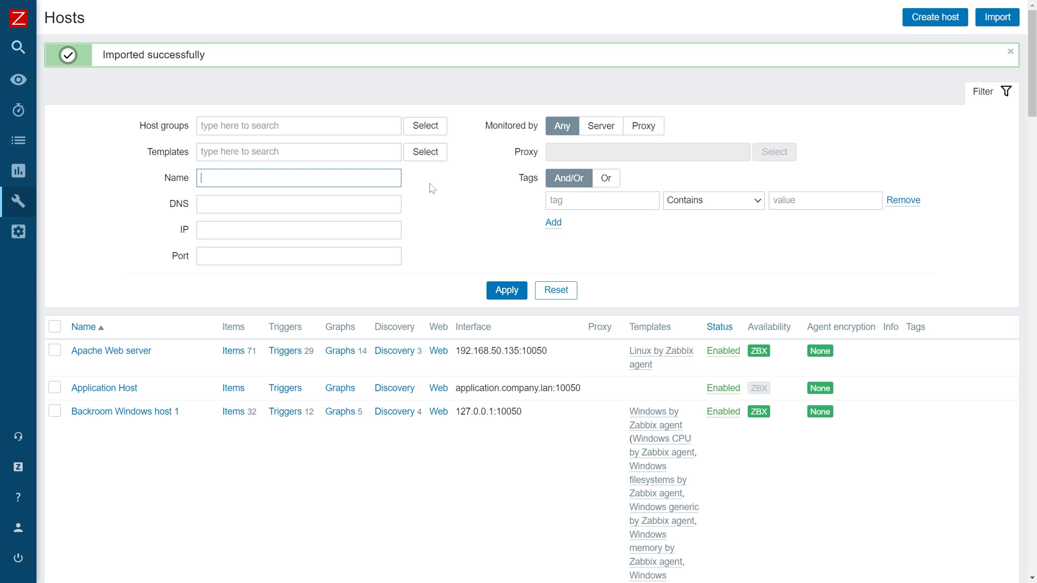
{"action": "type", "text": "Linux"}
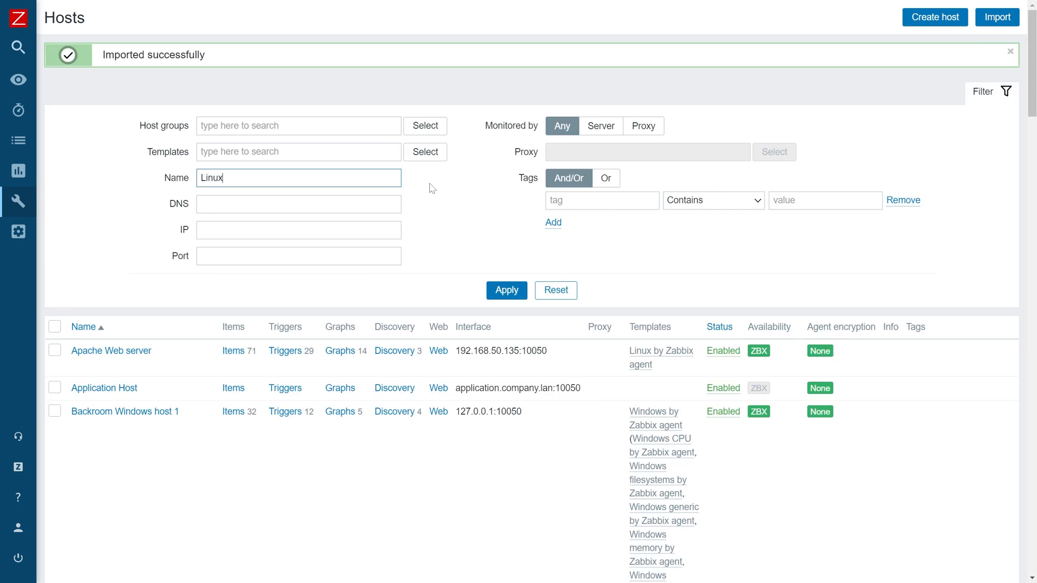
{"action": "left_click", "coordinate": [506, 291]}
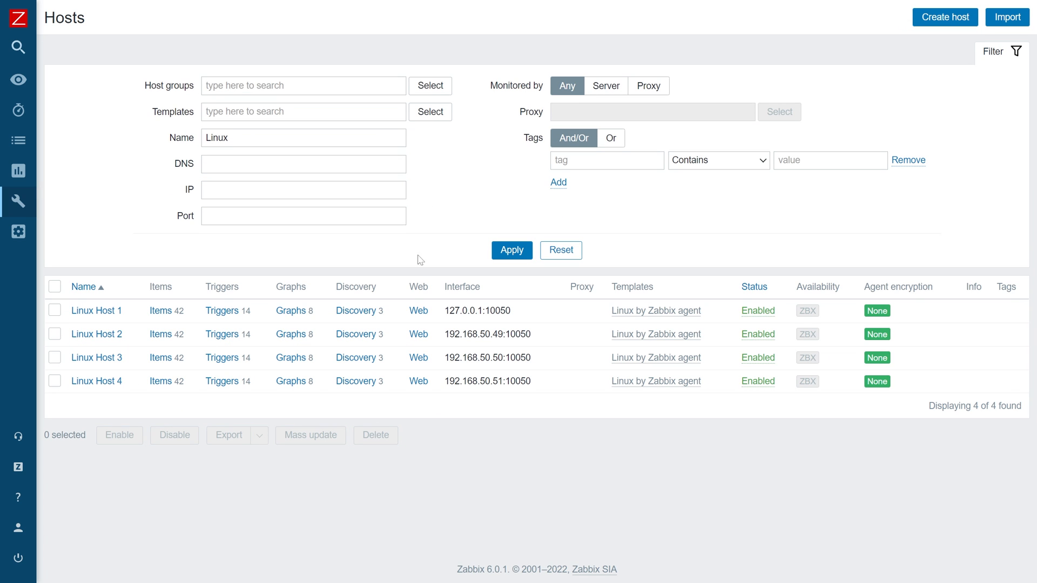
{"action": "mouse_move", "coordinate": [199, 230]}
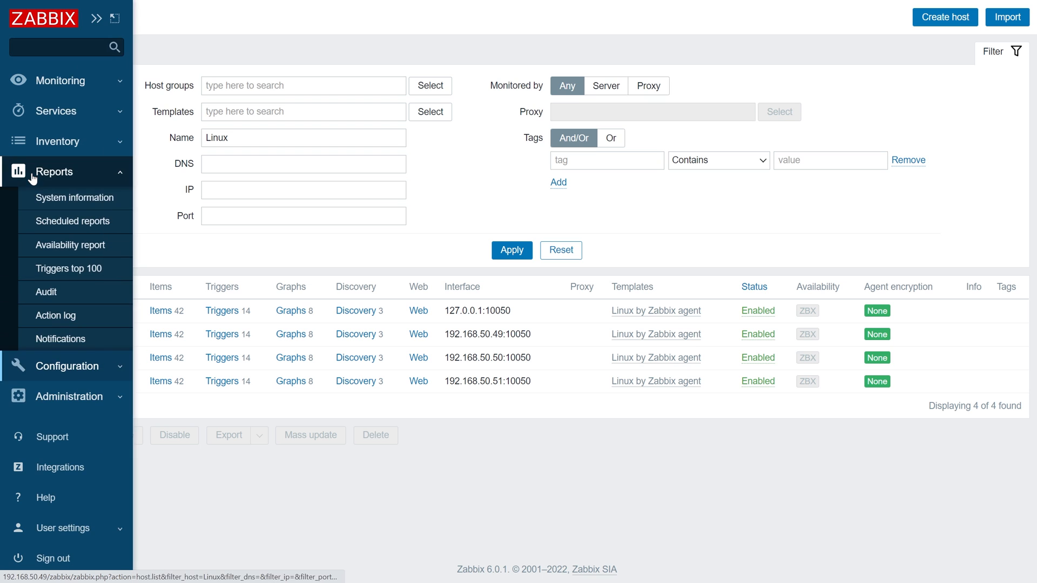
Step: Open Reports > Audit to see the four Host Add entries for Linux Host 1–4
{"action": "left_click", "coordinate": [47, 292]}
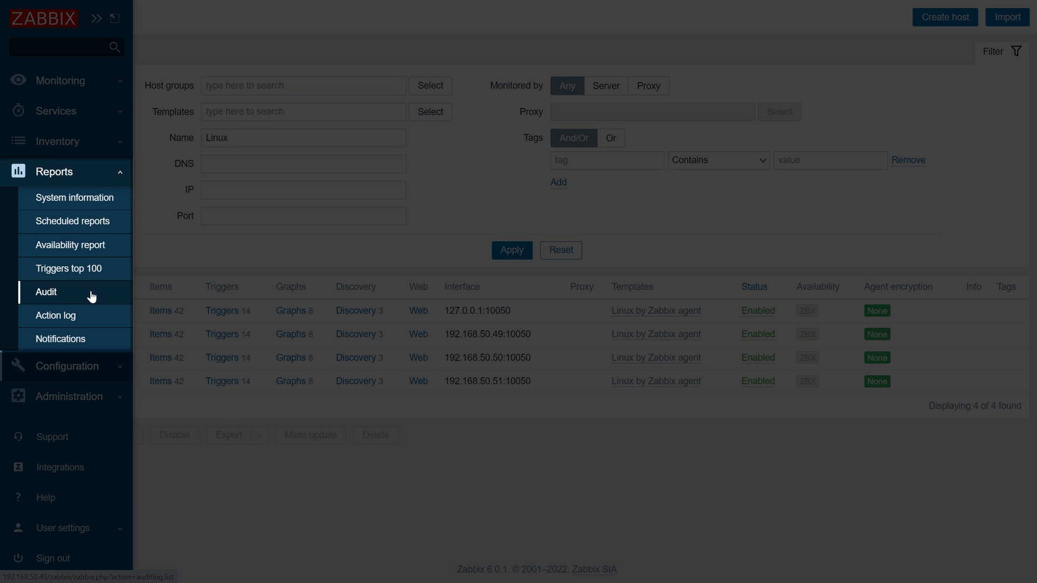
{"action": "left_click", "coordinate": [46, 291]}
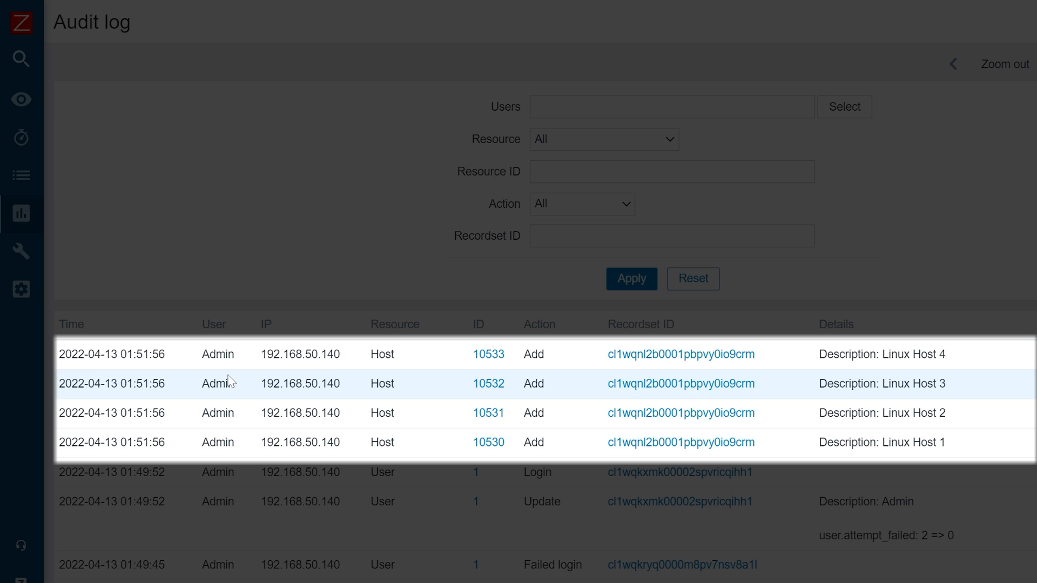
{"action": "mouse_move", "coordinate": [233, 303]}
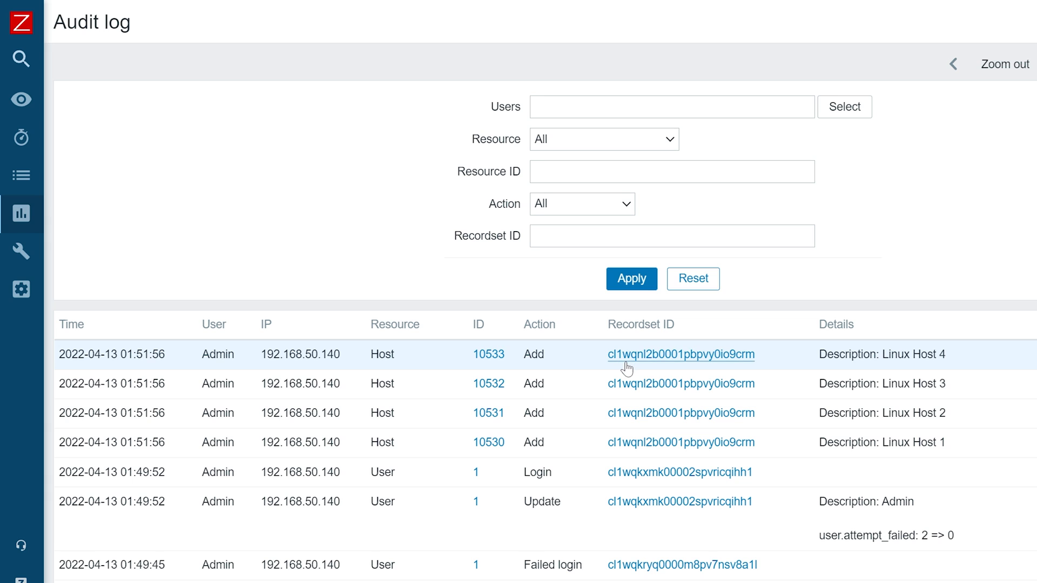
Step: Filter the audit log by a Host Add entry's recordset ID and select that ID value
{"action": "left_click", "coordinate": [680, 355]}
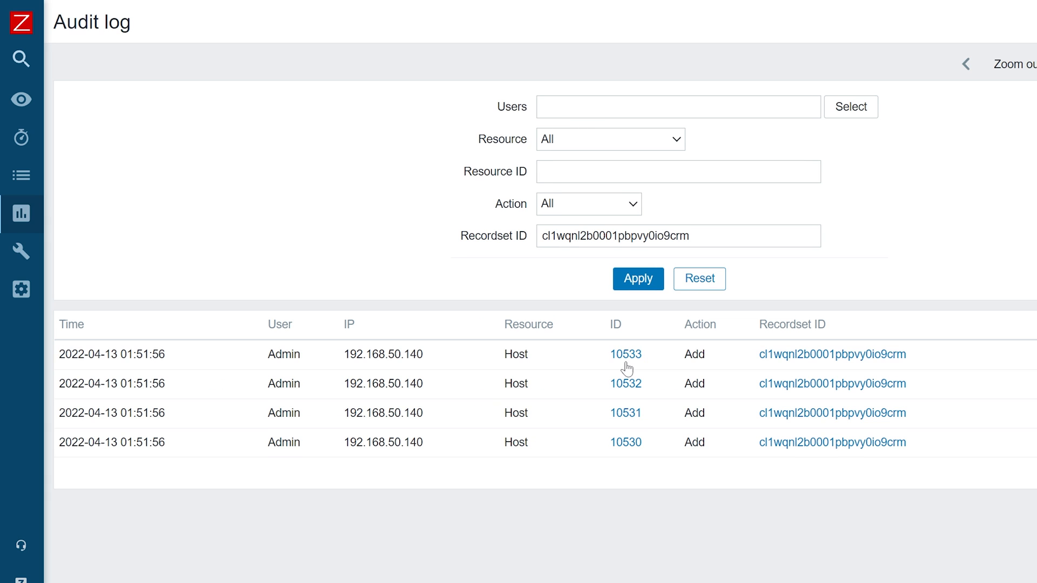
{"action": "mouse_move", "coordinate": [672, 413]}
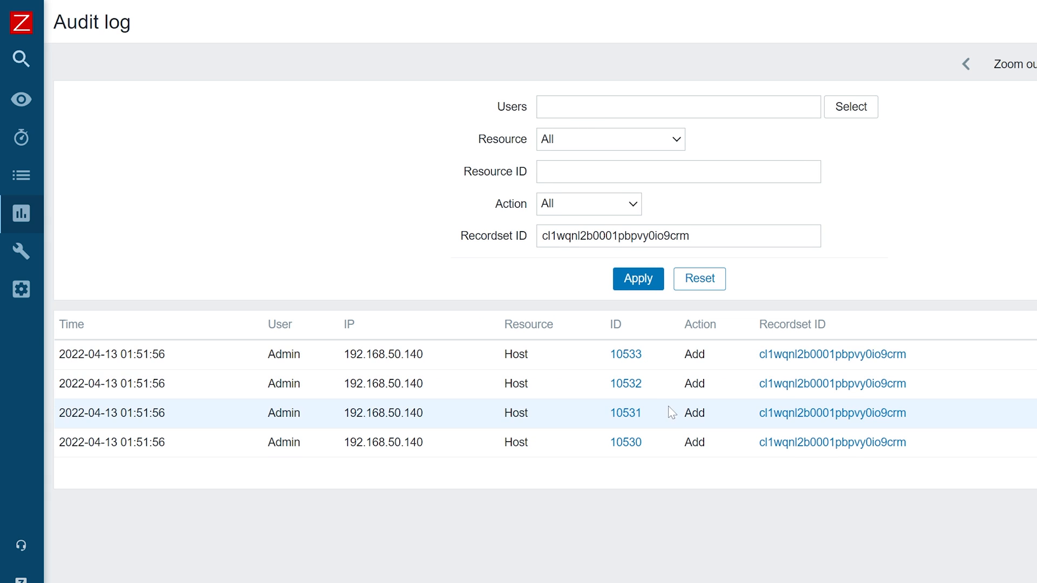
{"action": "left_click", "coordinate": [678, 236]}
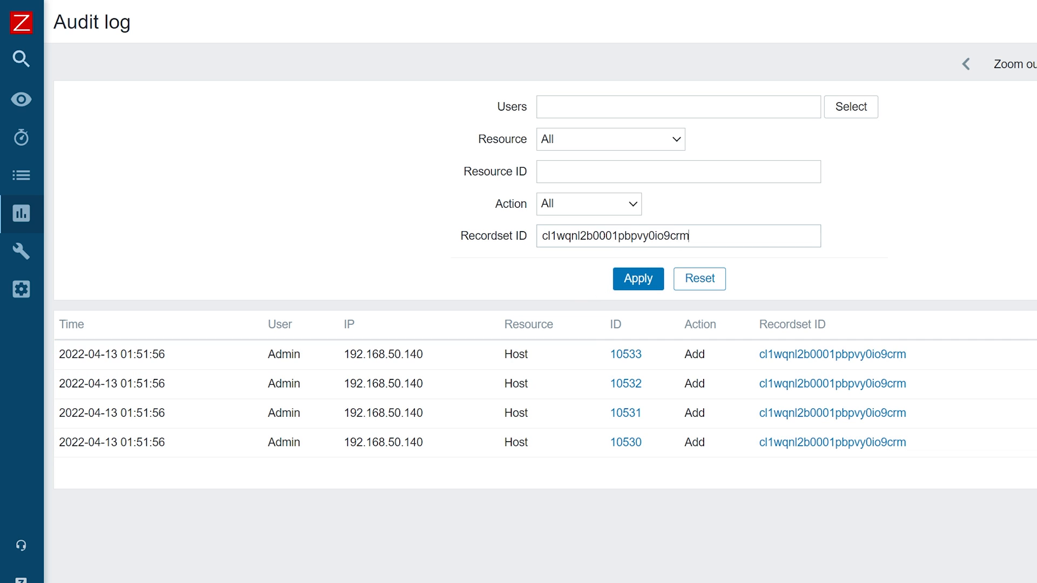
{"action": "triple_click", "coordinate": [675, 236]}
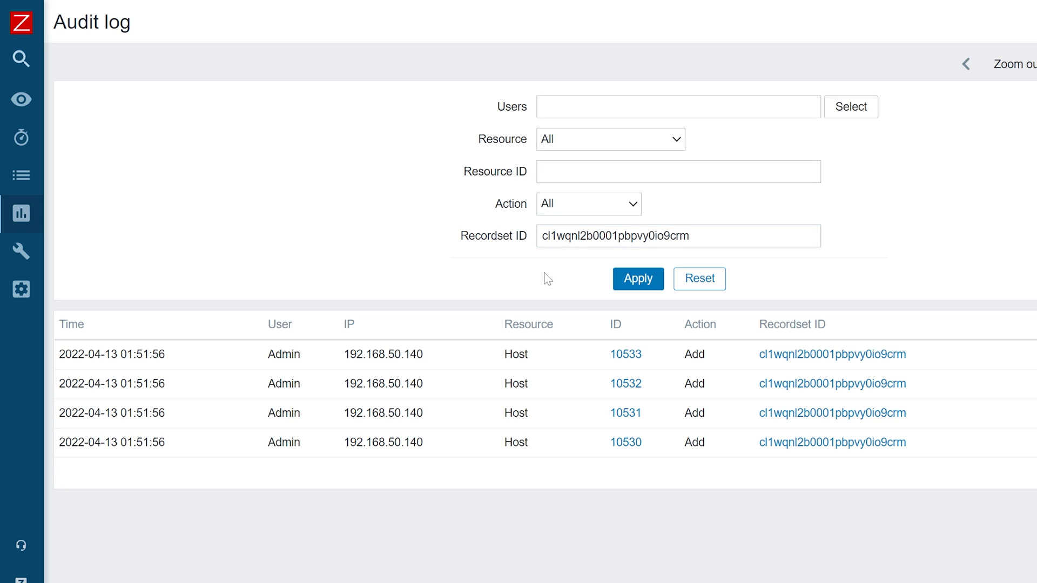
{"action": "mouse_move", "coordinate": [161, 262]}
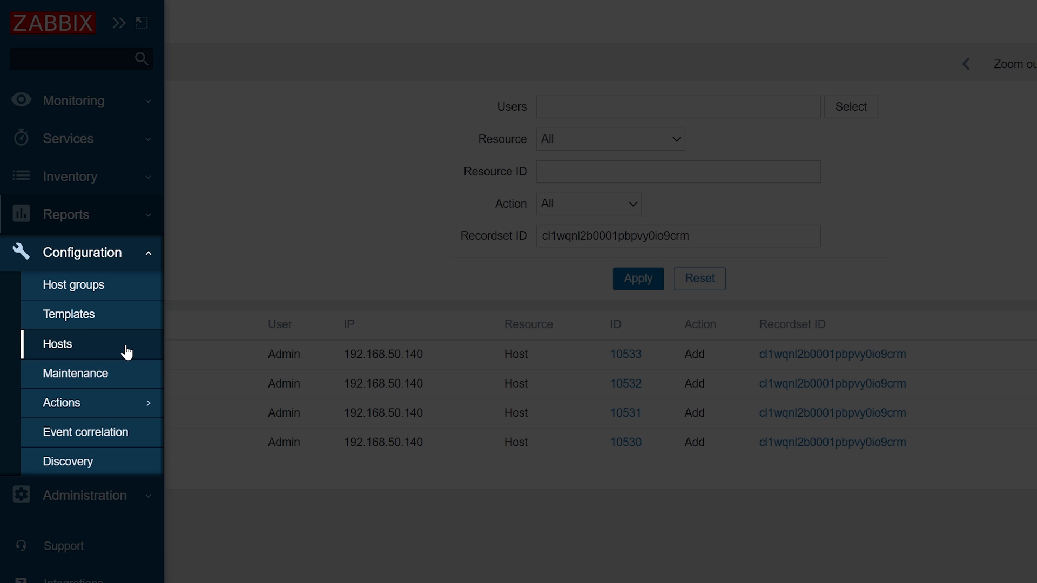
Step: Open Linux Host 1's discovery rules and tick Block devices discovery
{"action": "left_click", "coordinate": [57, 344]}
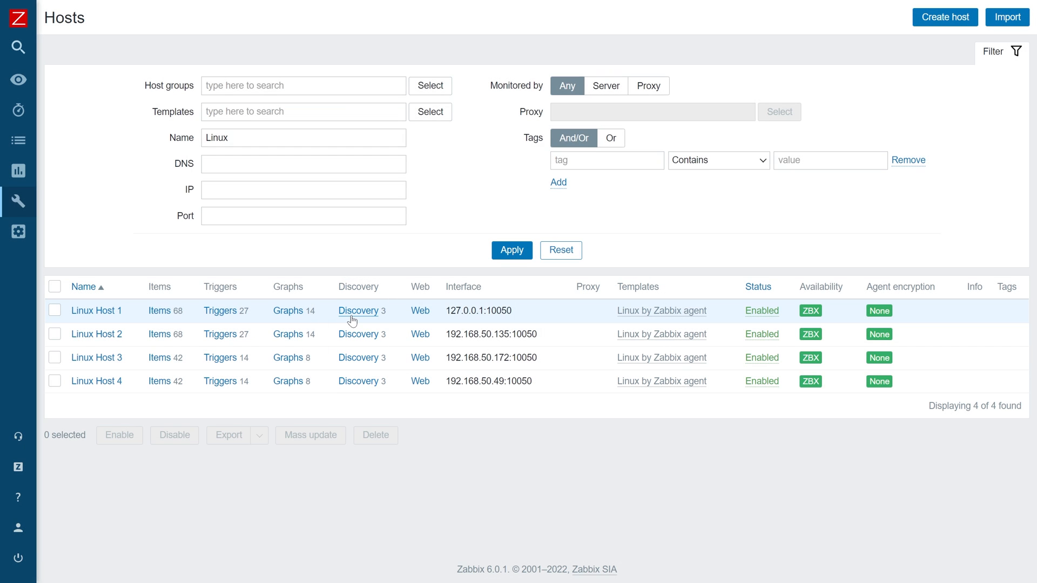
{"action": "left_click", "coordinate": [357, 311]}
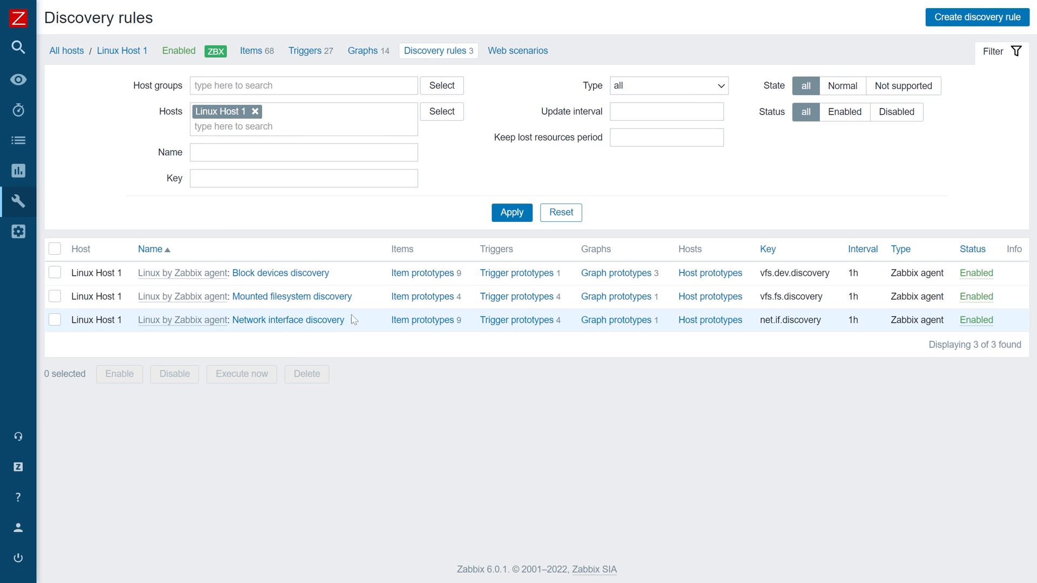
{"action": "left_click", "coordinate": [55, 273]}
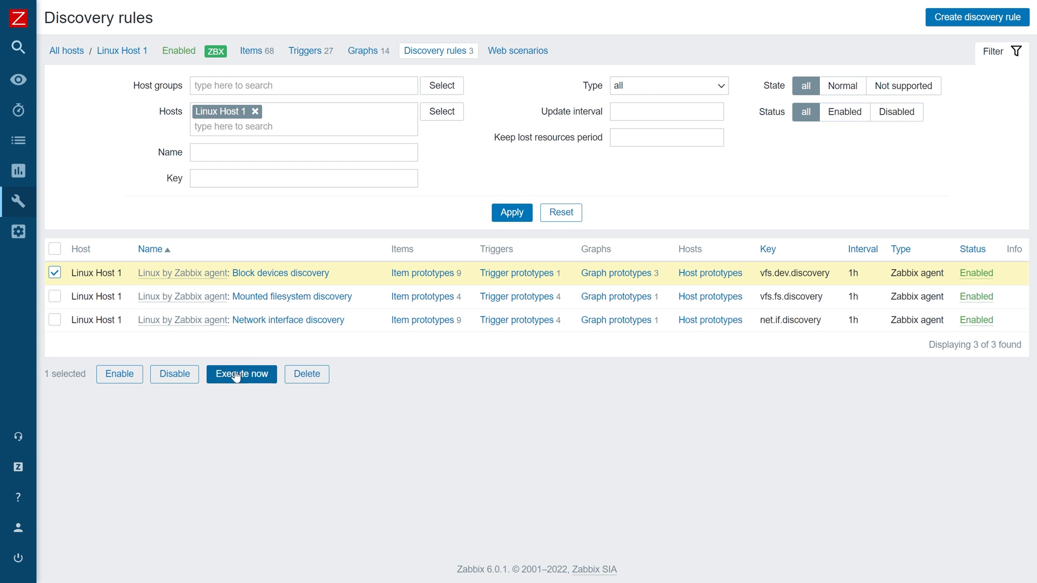
Step: Execute the Block devices discovery rule now until 'Request sent successfully' appears
{"action": "left_click", "coordinate": [241, 374]}
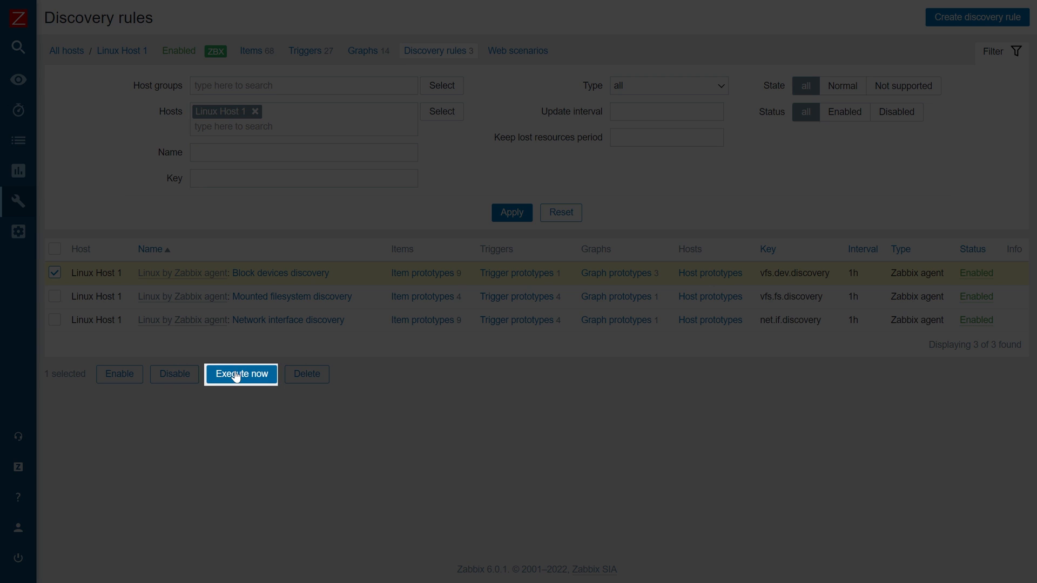
{"action": "left_click", "coordinate": [241, 374]}
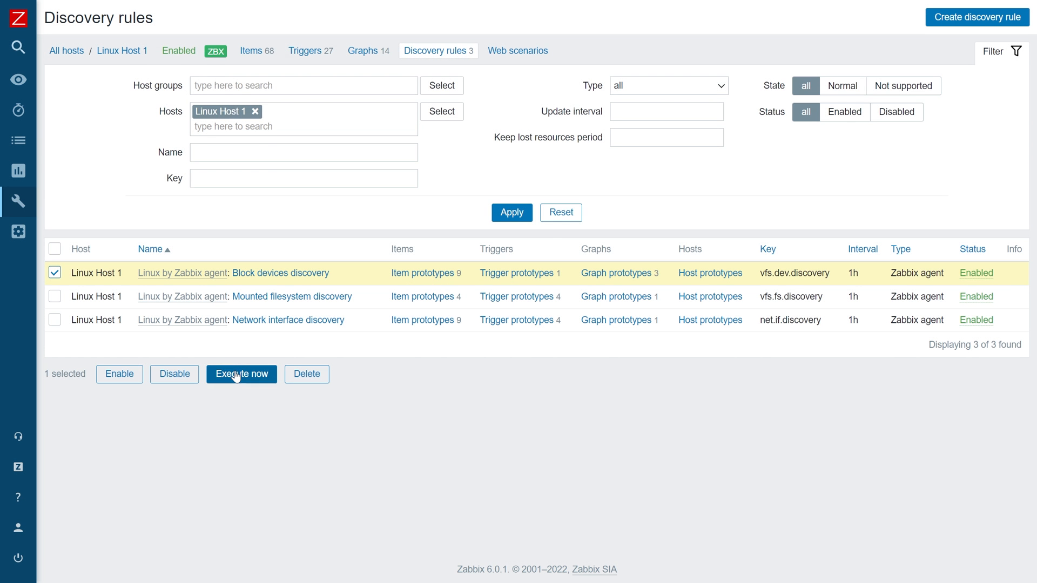
{"action": "left_click", "coordinate": [241, 375]}
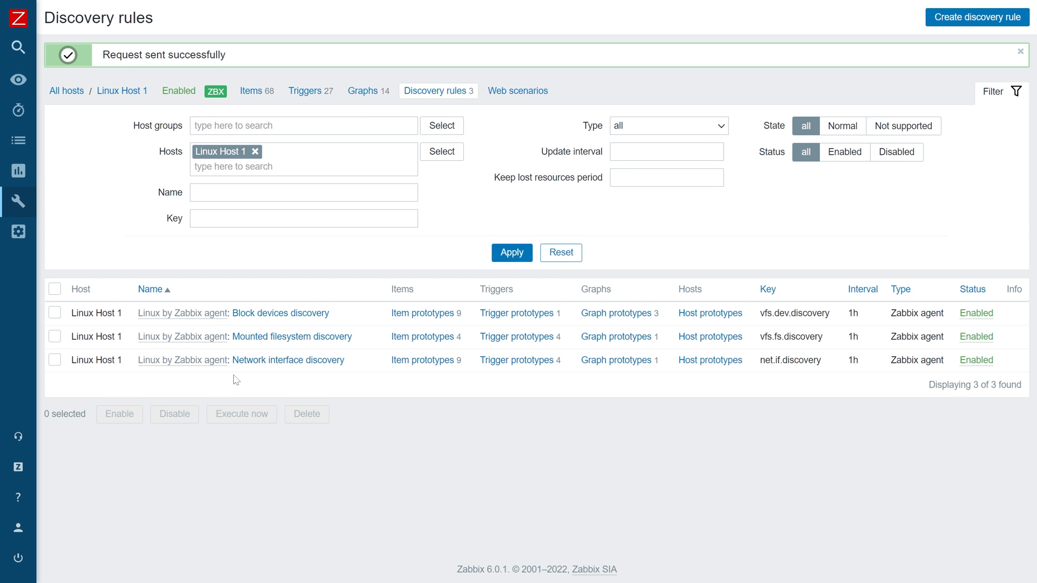
{"action": "mouse_move", "coordinate": [134, 239]}
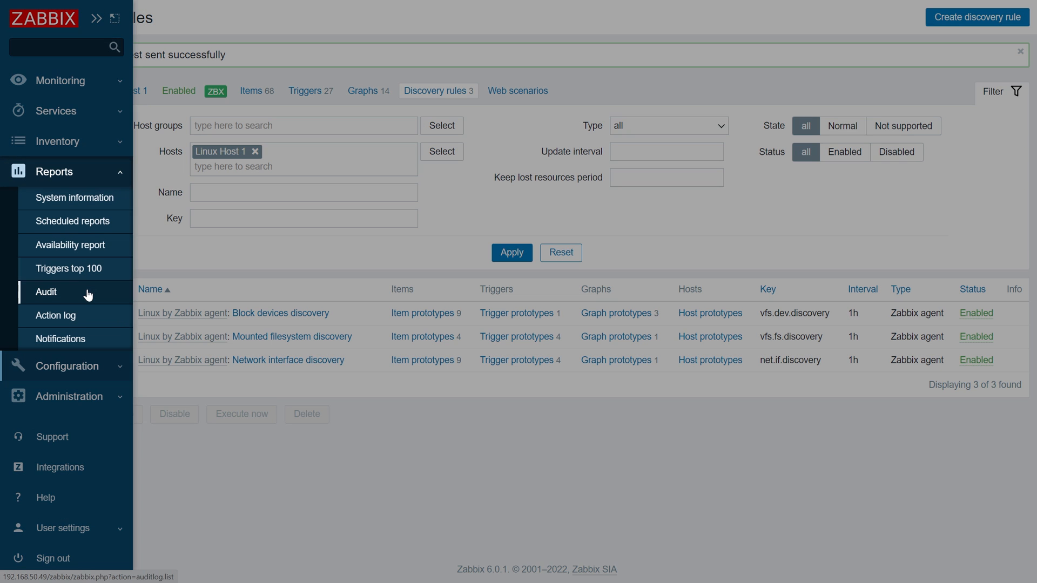
Step: Open the audit log, reset its filter, and scroll through System-added graphs, triggers and items
{"action": "left_click", "coordinate": [45, 292]}
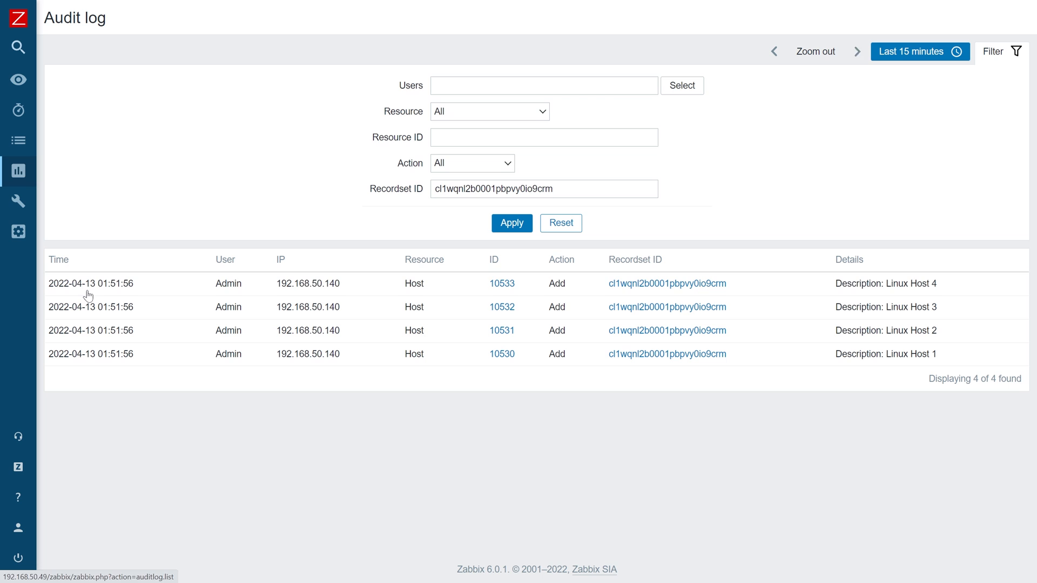
{"action": "mouse_move", "coordinate": [442, 251]}
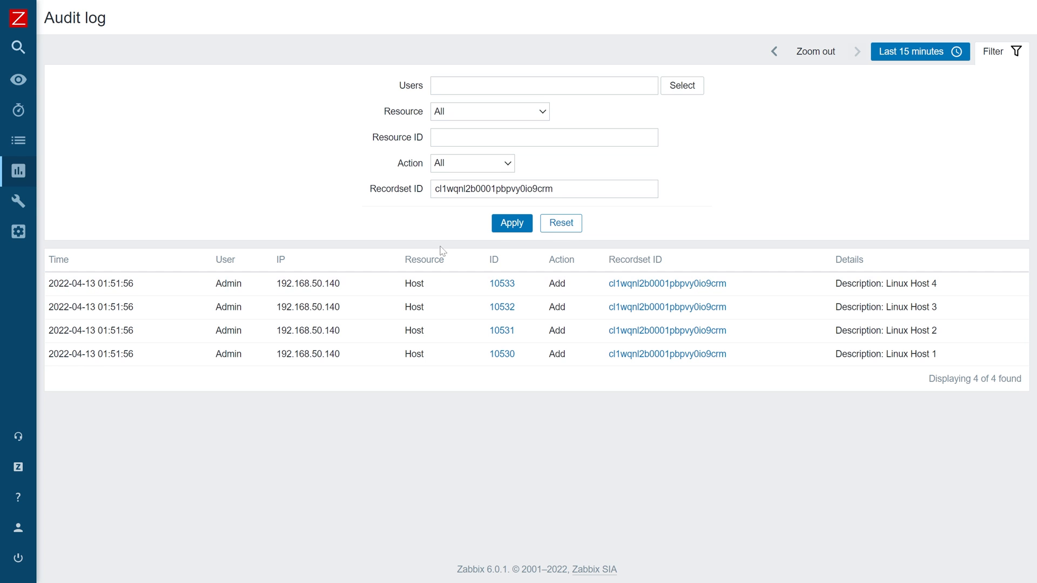
{"action": "left_click", "coordinate": [556, 224]}
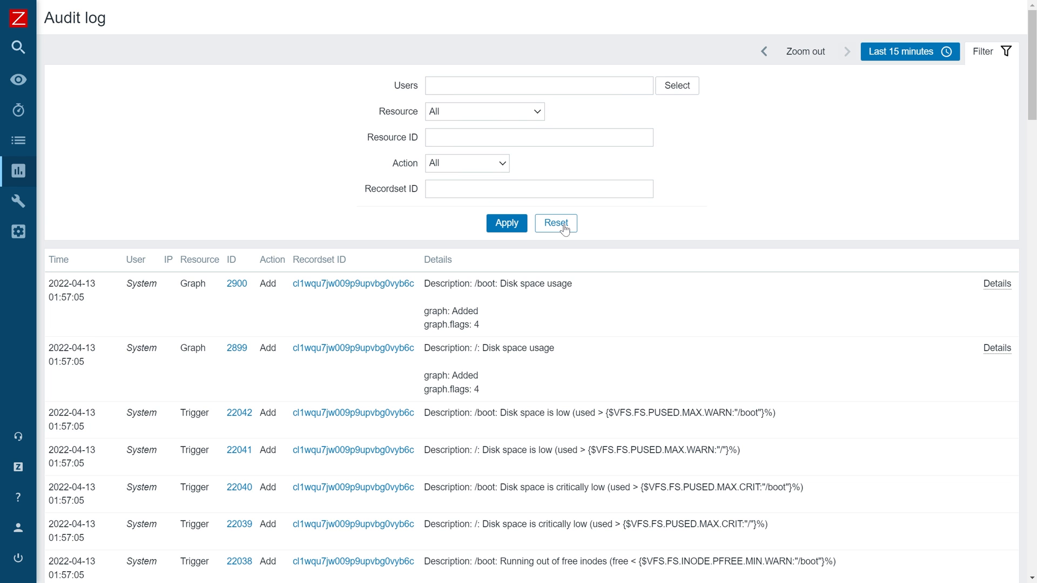
{"action": "mouse_move", "coordinate": [598, 287]}
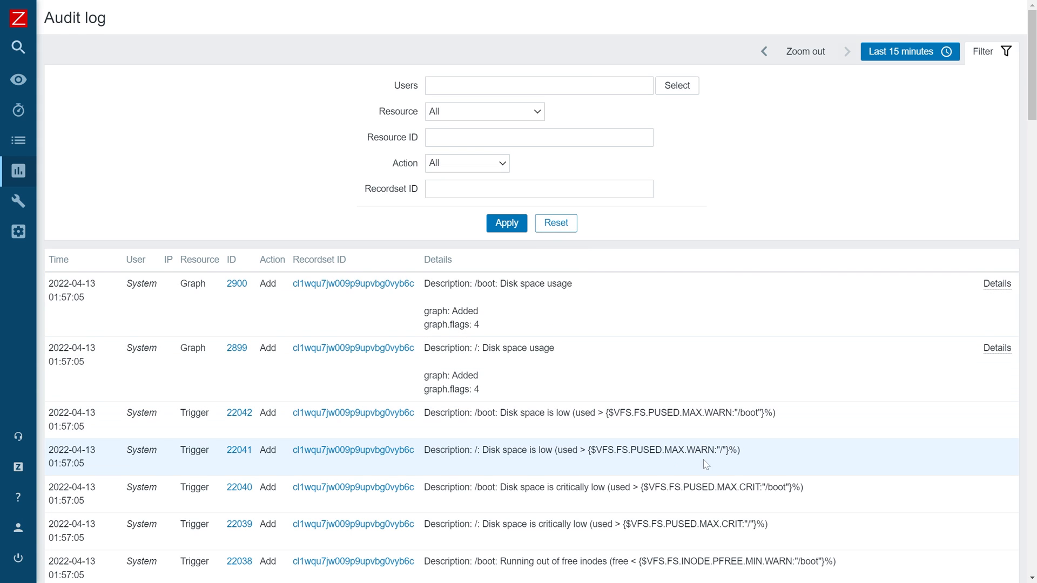
{"action": "mouse_move", "coordinate": [769, 562]}
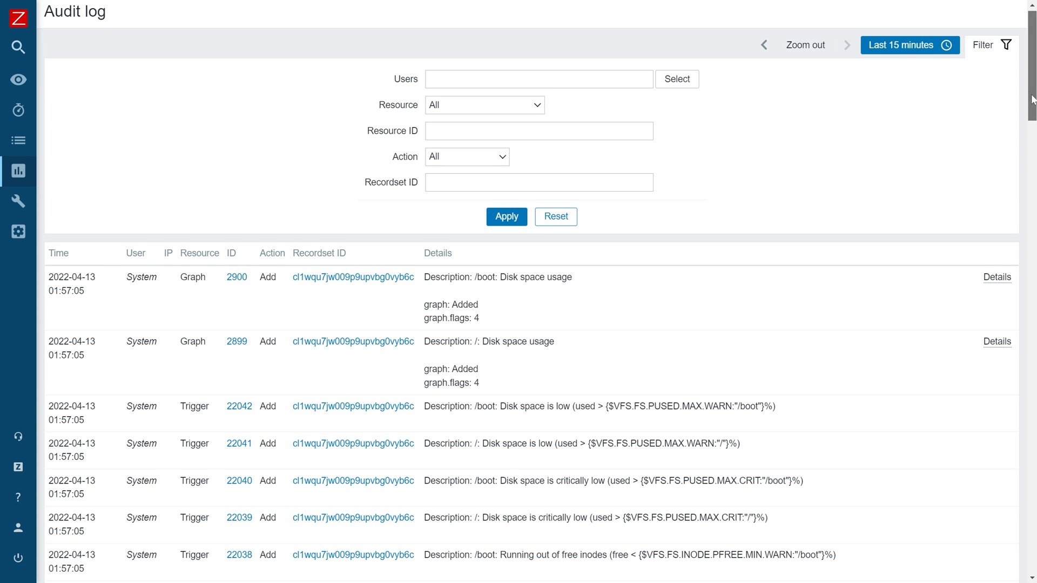
{"action": "scroll", "scroll_direction": "down", "scroll_amount": 3}
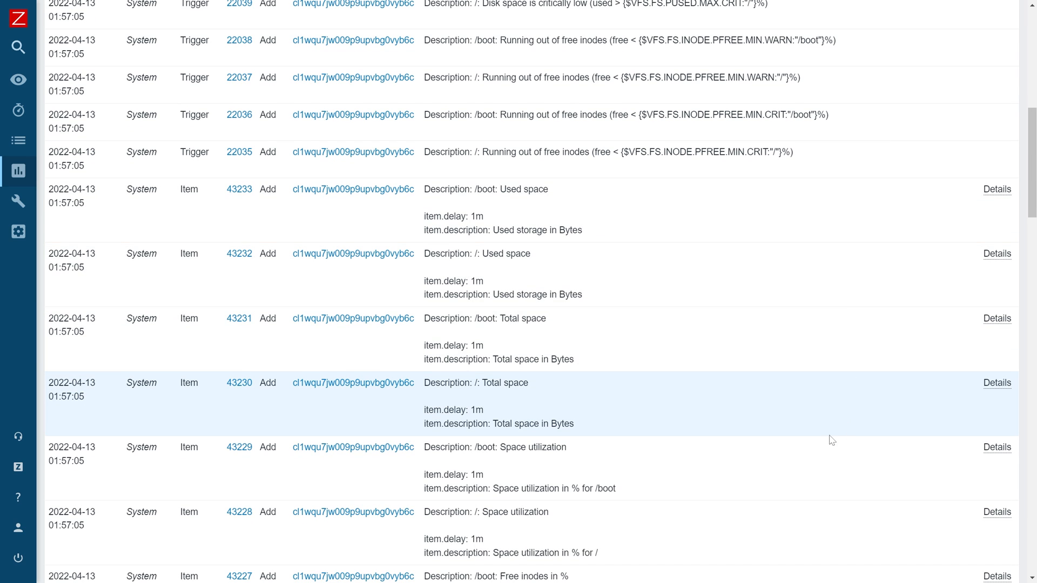
{"action": "mouse_move", "coordinate": [829, 461]}
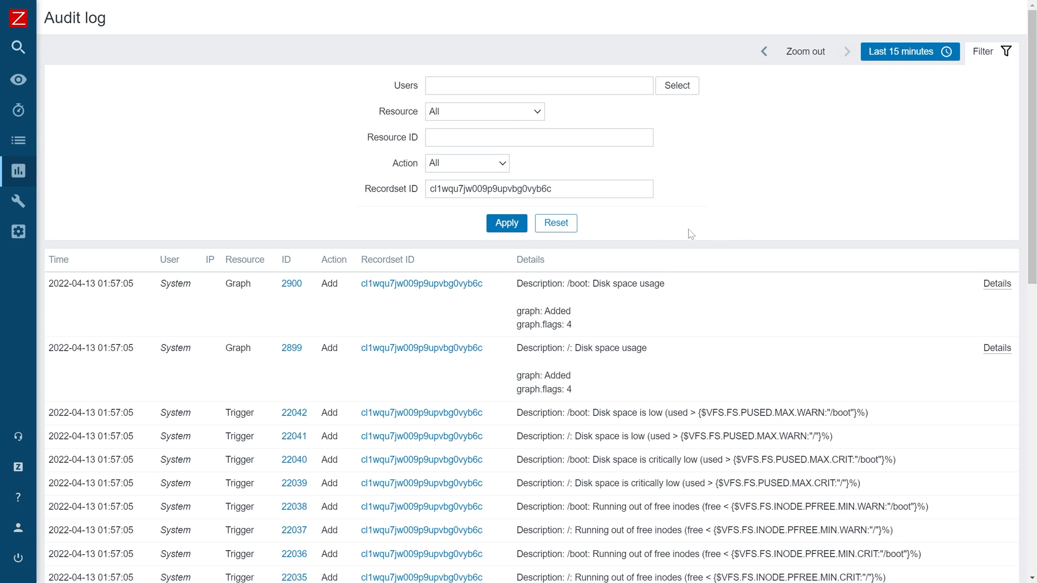
{"action": "scroll", "scroll_direction": "down", "scroll_amount": 3}
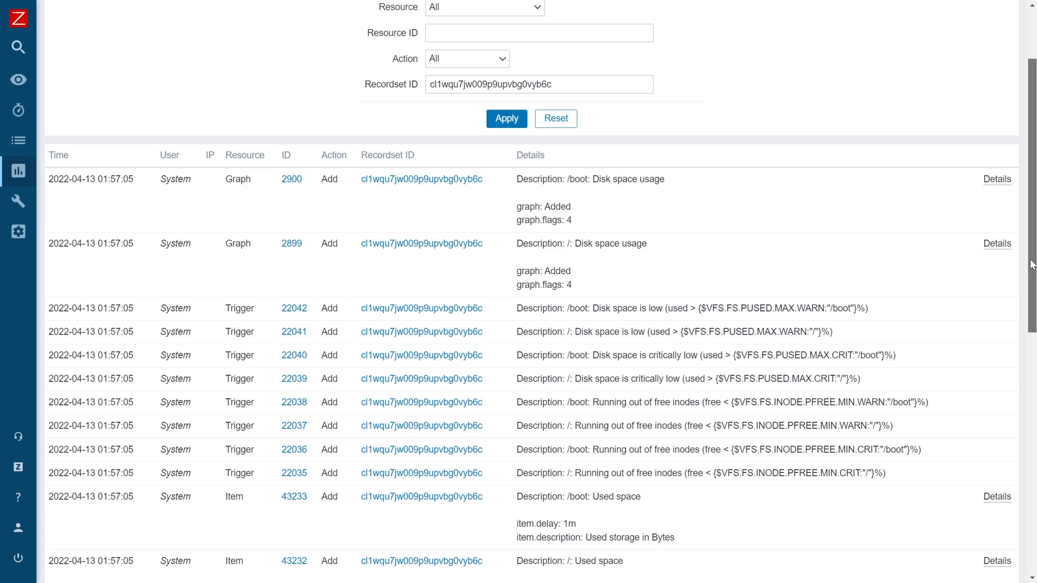
{"action": "scroll", "scroll_direction": "down", "scroll_amount": 3}
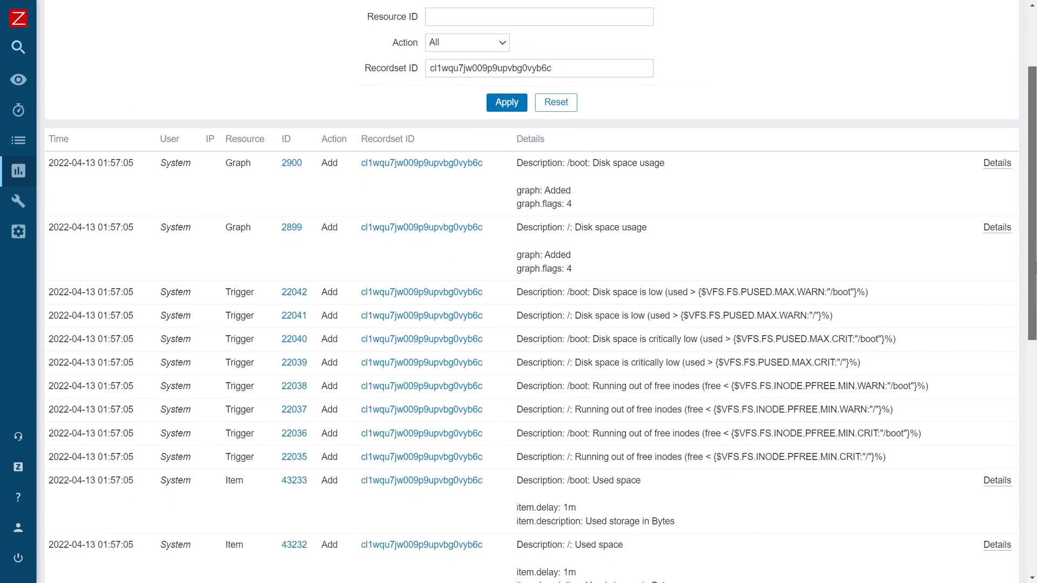